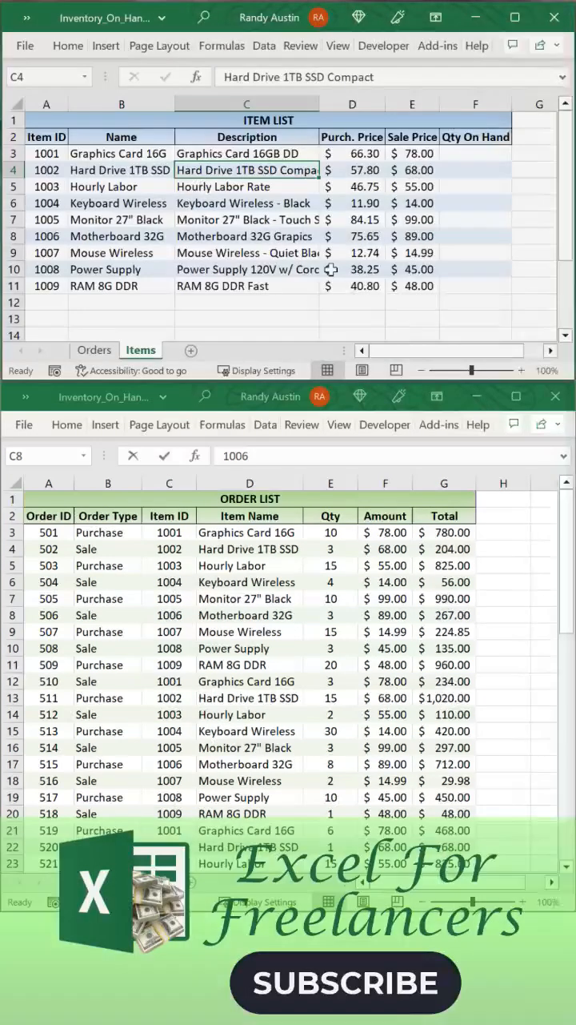
Select the Qty On Hand cell F3 for Graphics Card 16GB.
{"action": "left_click", "coordinate": [221, 45]}
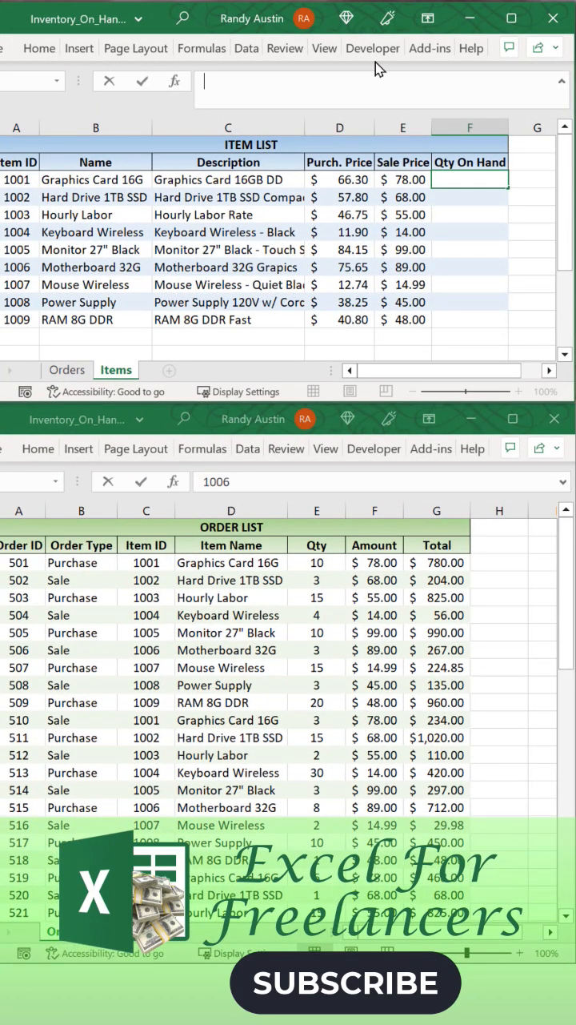
Enter =Sumifs(Order_Qty,Order_Type,"Purchase",Order_ItemID, as the start of the purchases total.
{"action": "type", "text": "=Sumifs"}
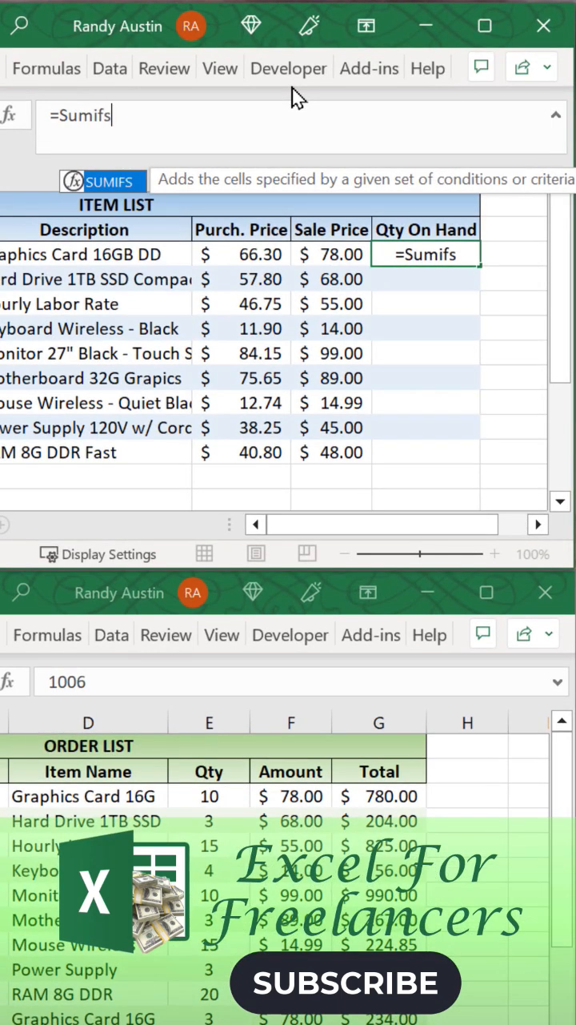
{"action": "type", "text": "(ord"}
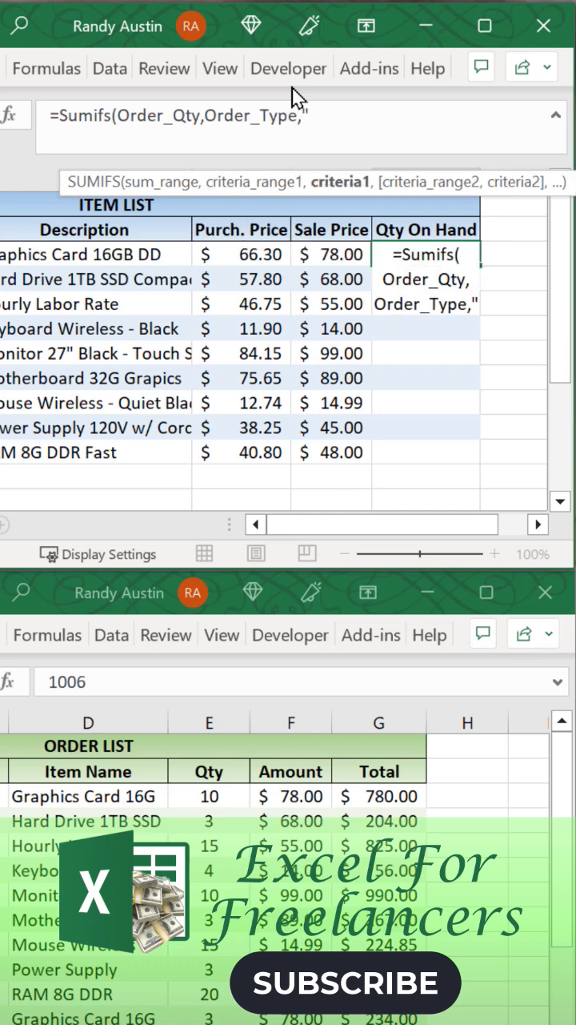
{"action": "type", "text": "\"Purcha"}
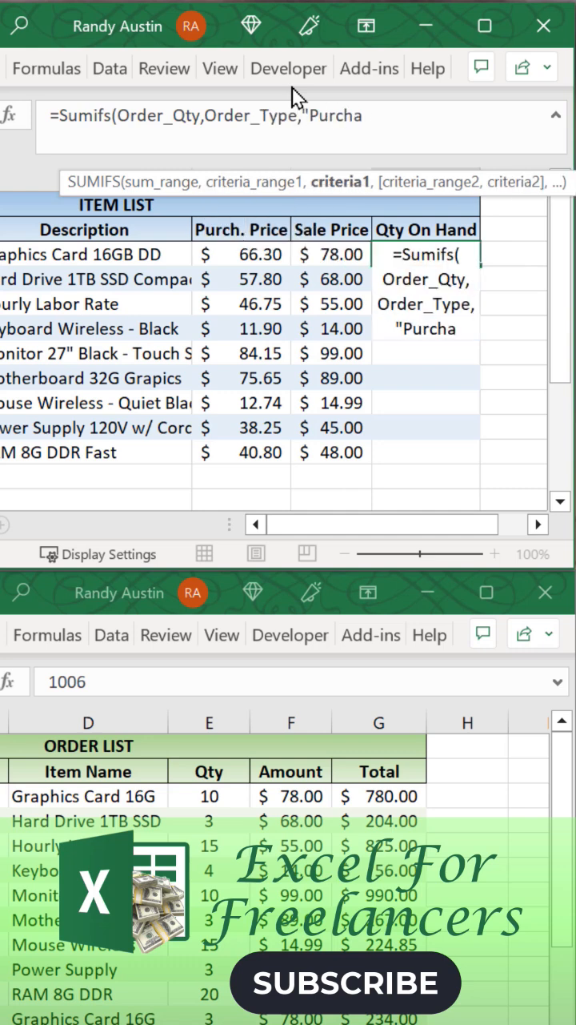
{"action": "type", "text": "se\""}
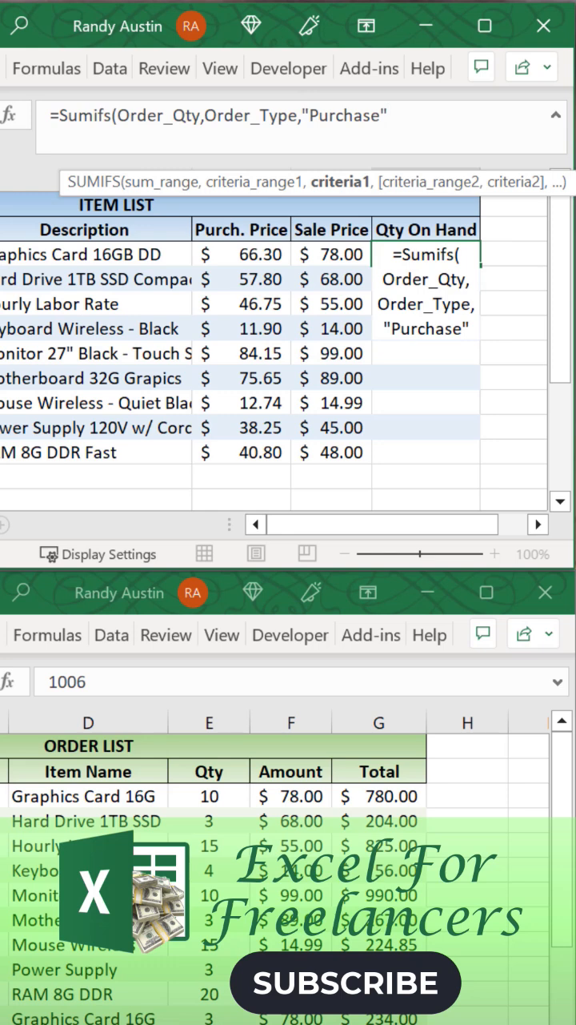
{"action": "type", "text": ",order_ItemID,"}
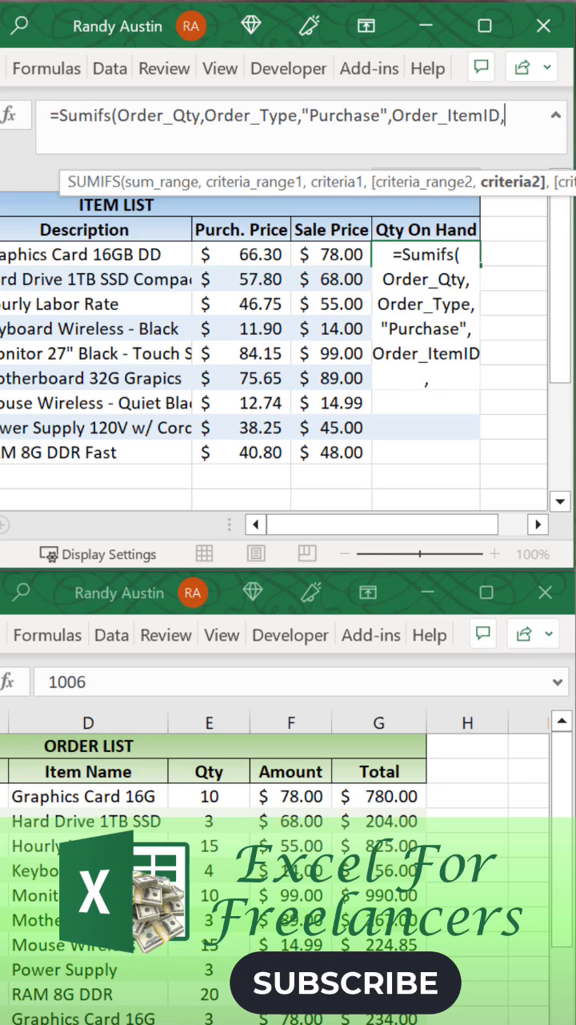
Close the purchases SUMIFS with item ID A3 and append a minus sign.
{"action": "type", "text": "A3"}
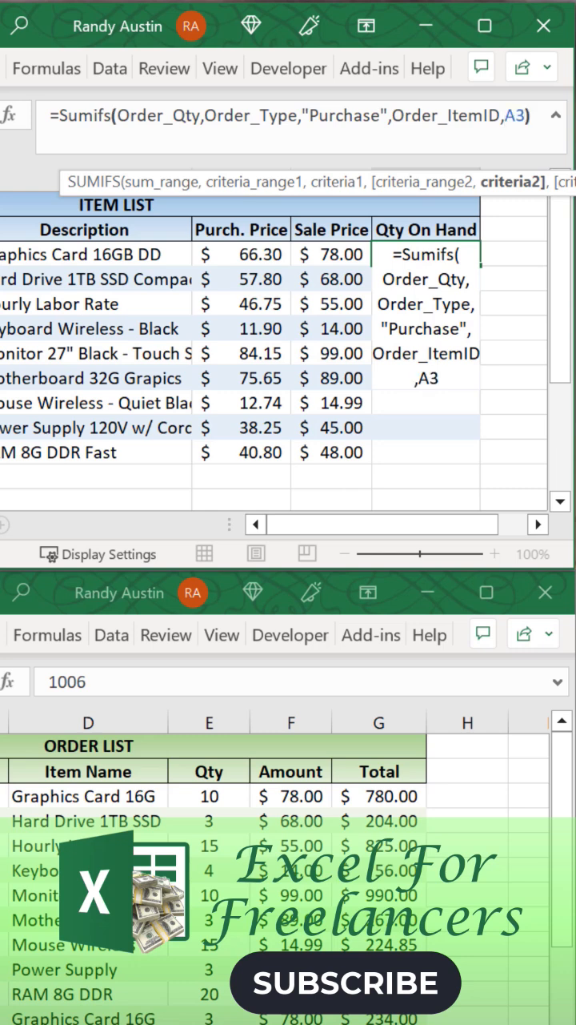
{"action": "type", "text": "-"}
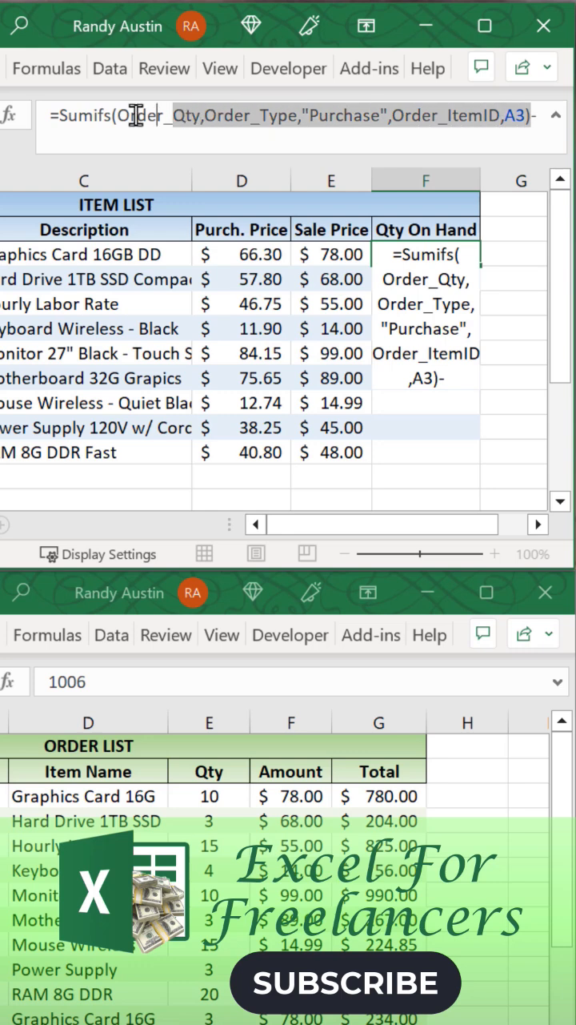